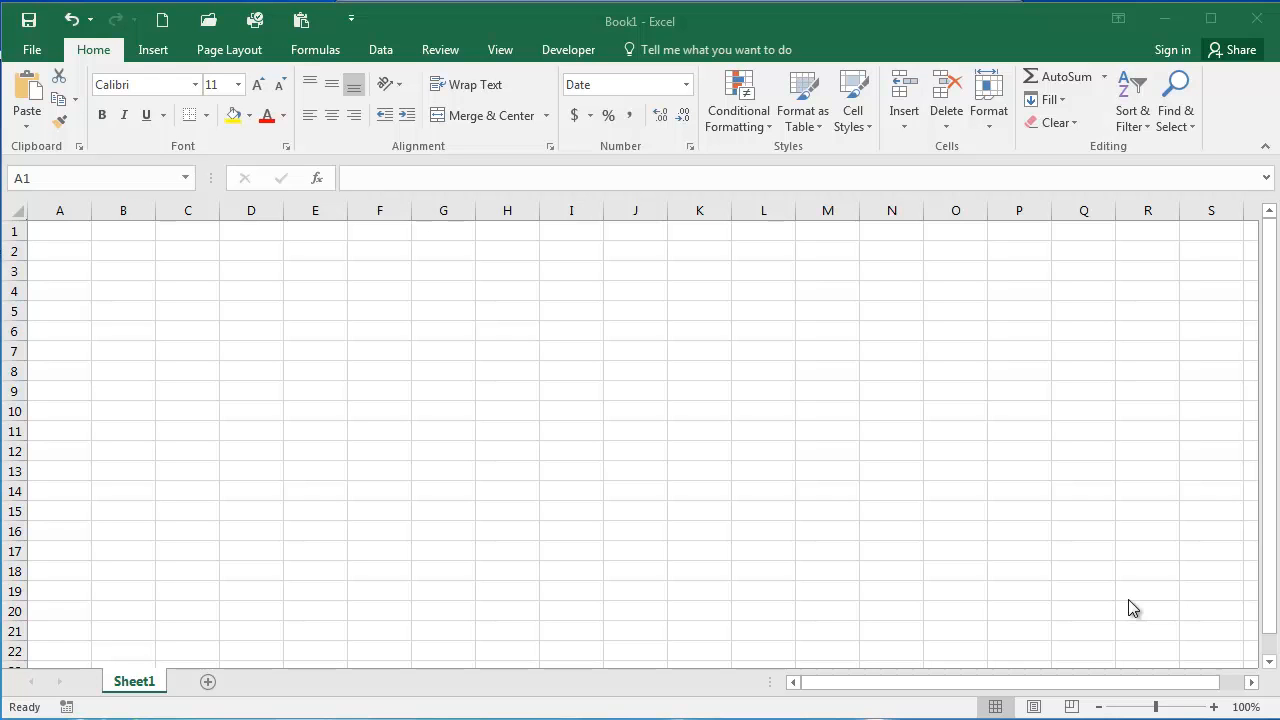
{"action": "mouse_move", "coordinate": [52, 240]}
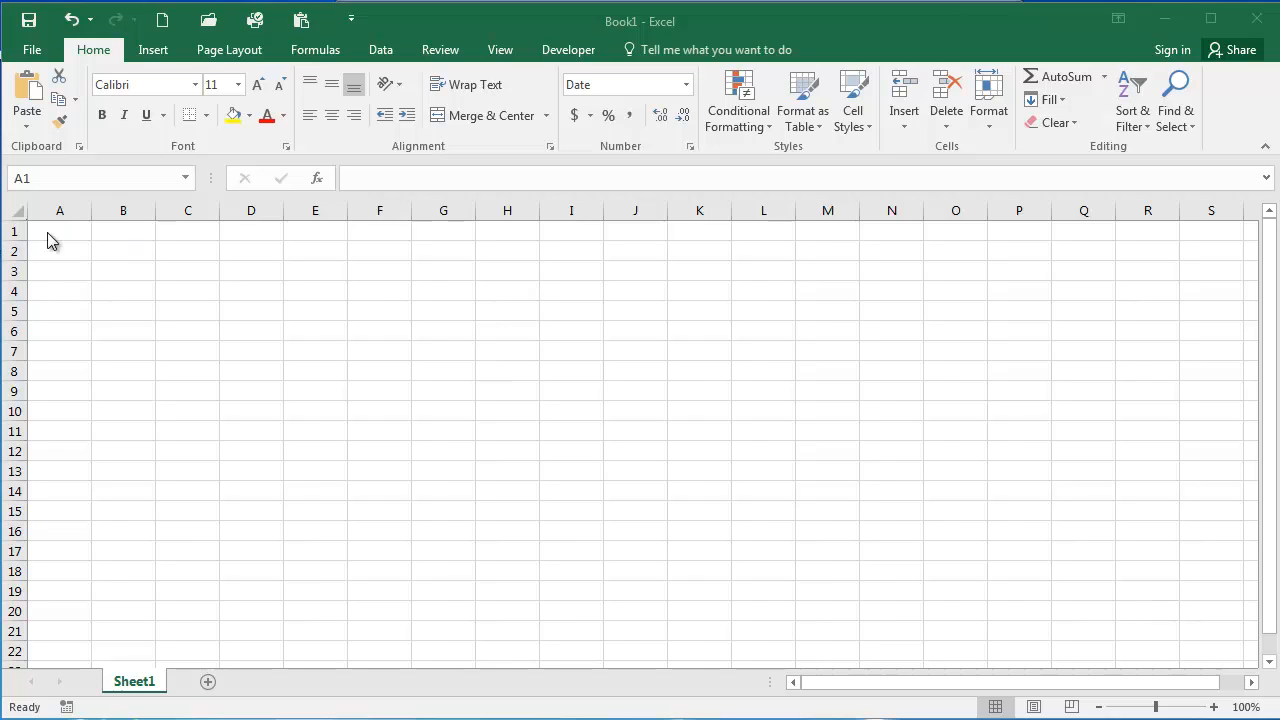
Commit 12/20/16 in A1 so it displays as the date 12/20/2016.
{"action": "type", "text": "12/20"}
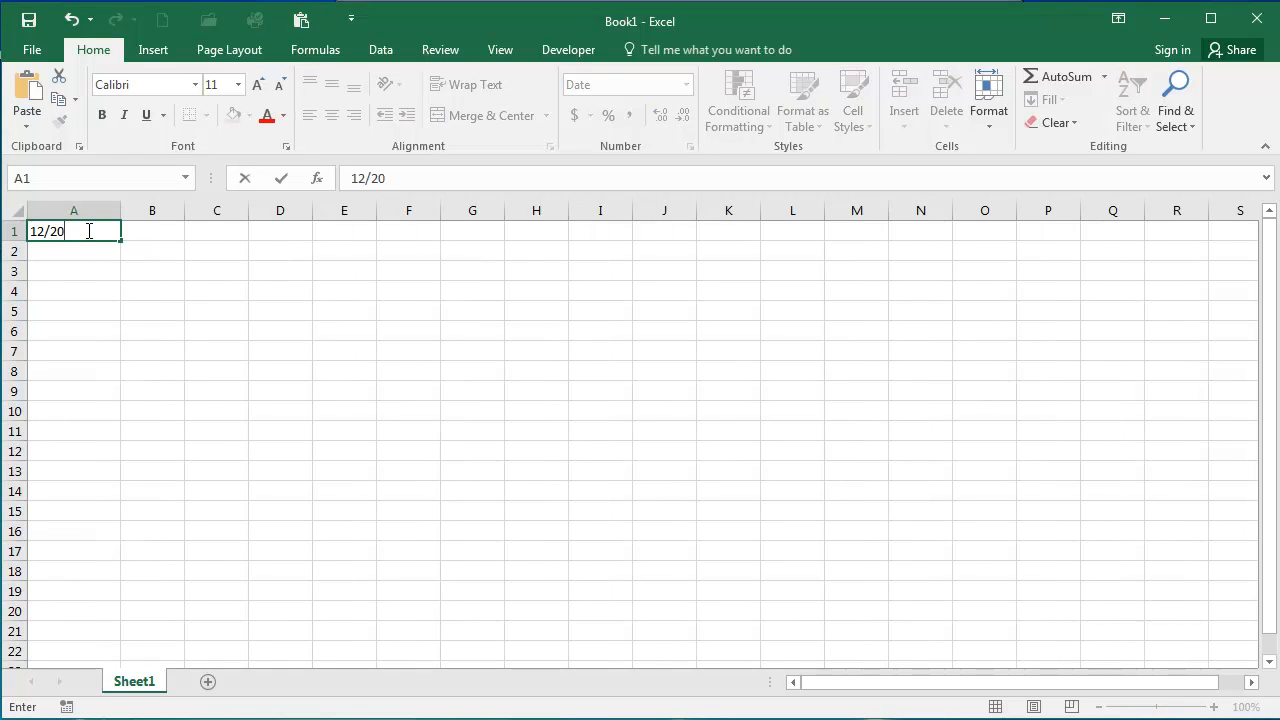
{"action": "type", "text": "1"}
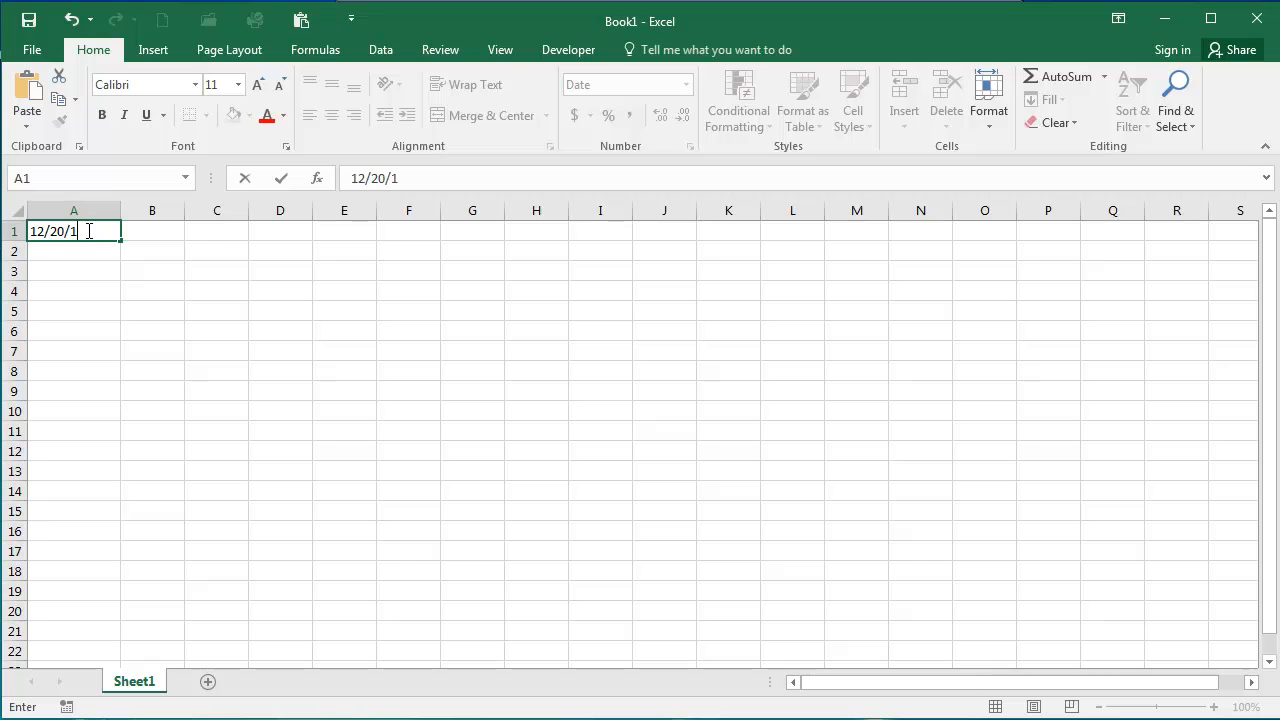
{"action": "type", "text": "6"}
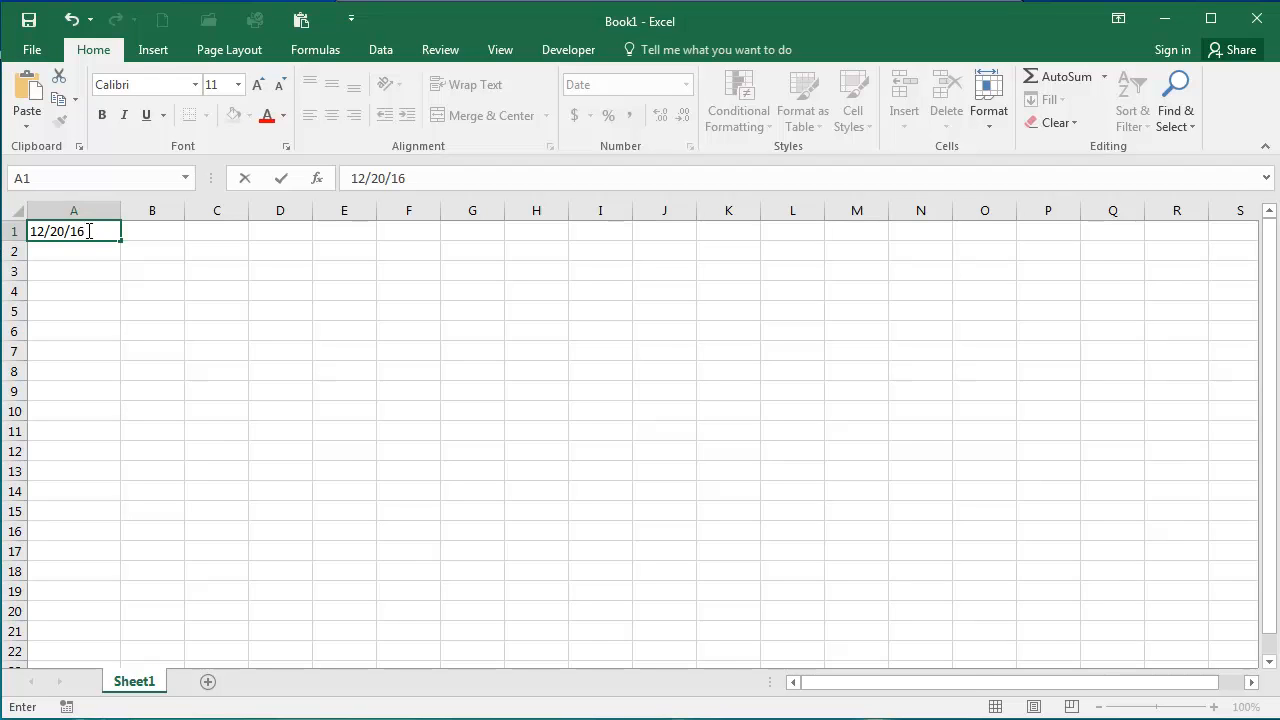
{"action": "key", "text": "enter"}
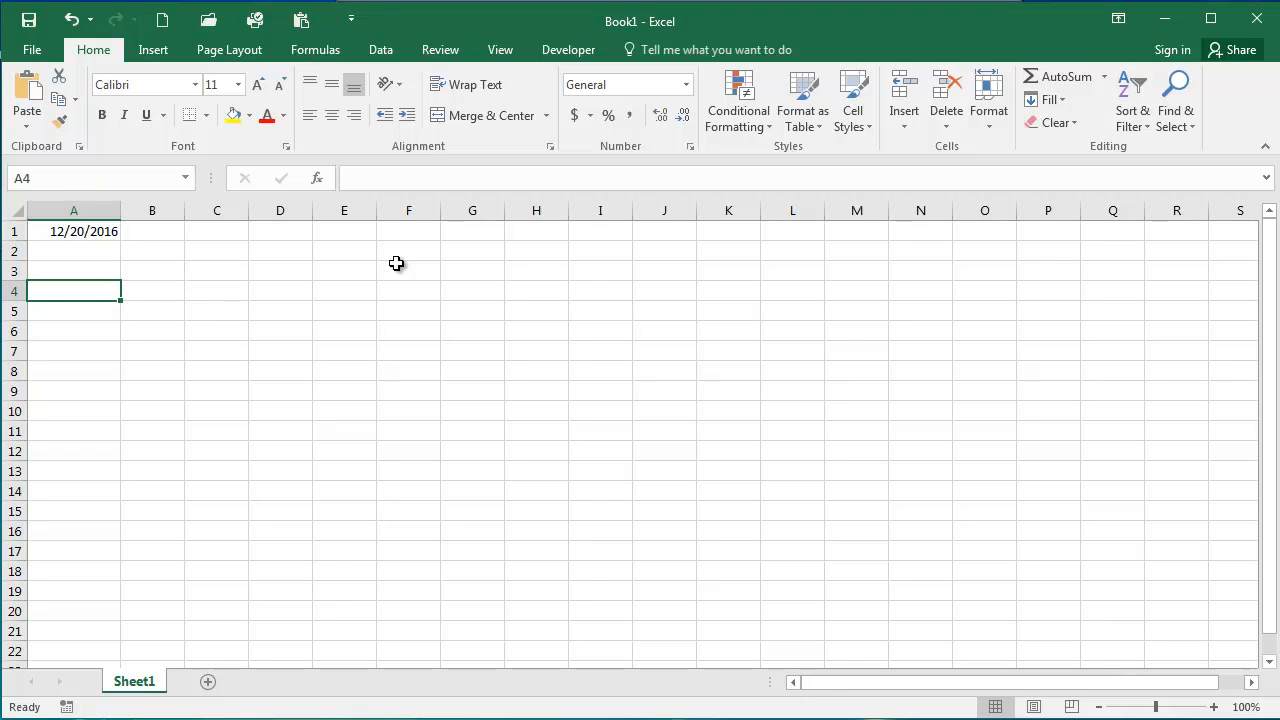
Enter $5.00 in A4 and 4 in A7, then move to A12 for a series.
{"action": "type", "text": "$5.00"}
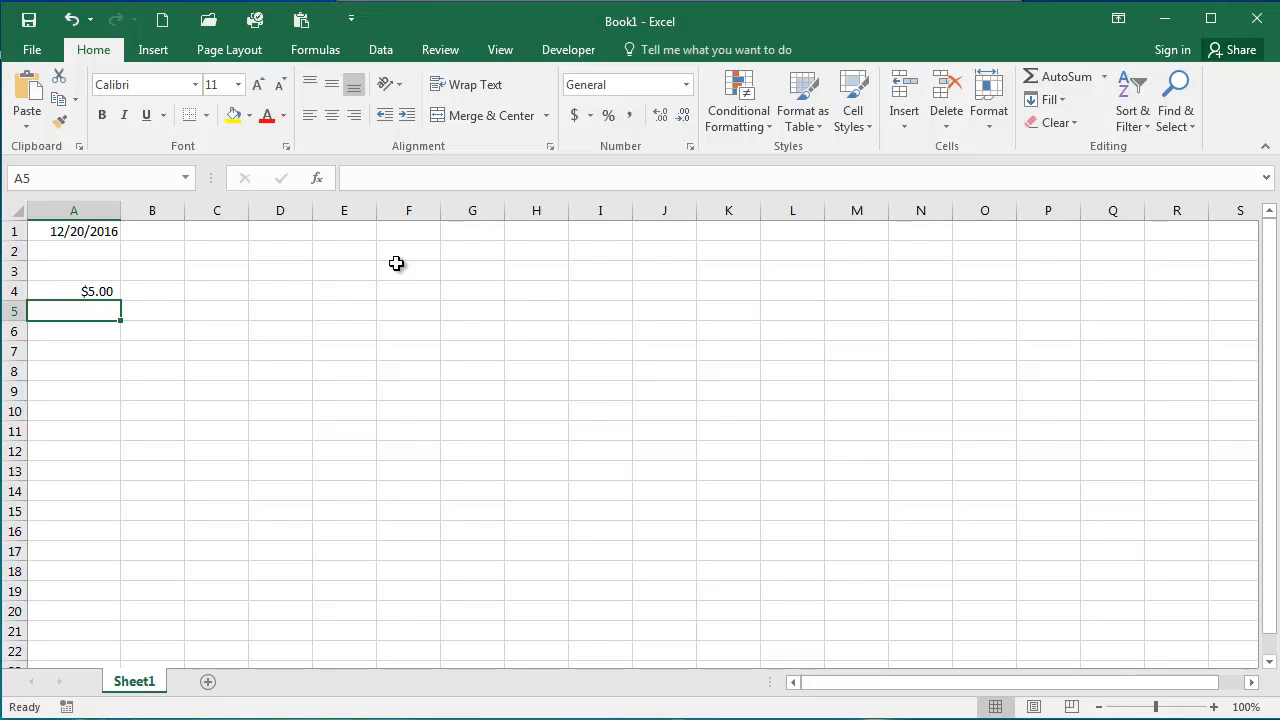
{"action": "left_click", "coordinate": [72, 352]}
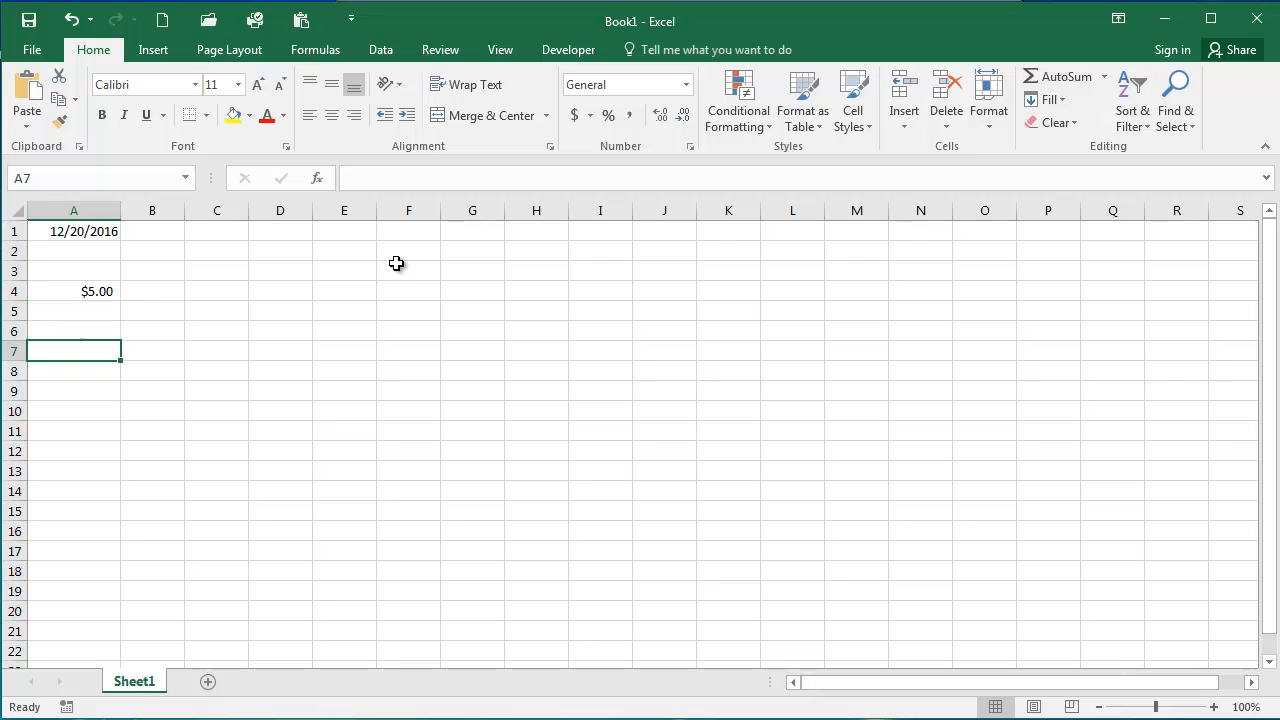
{"action": "type", "text": "4."}
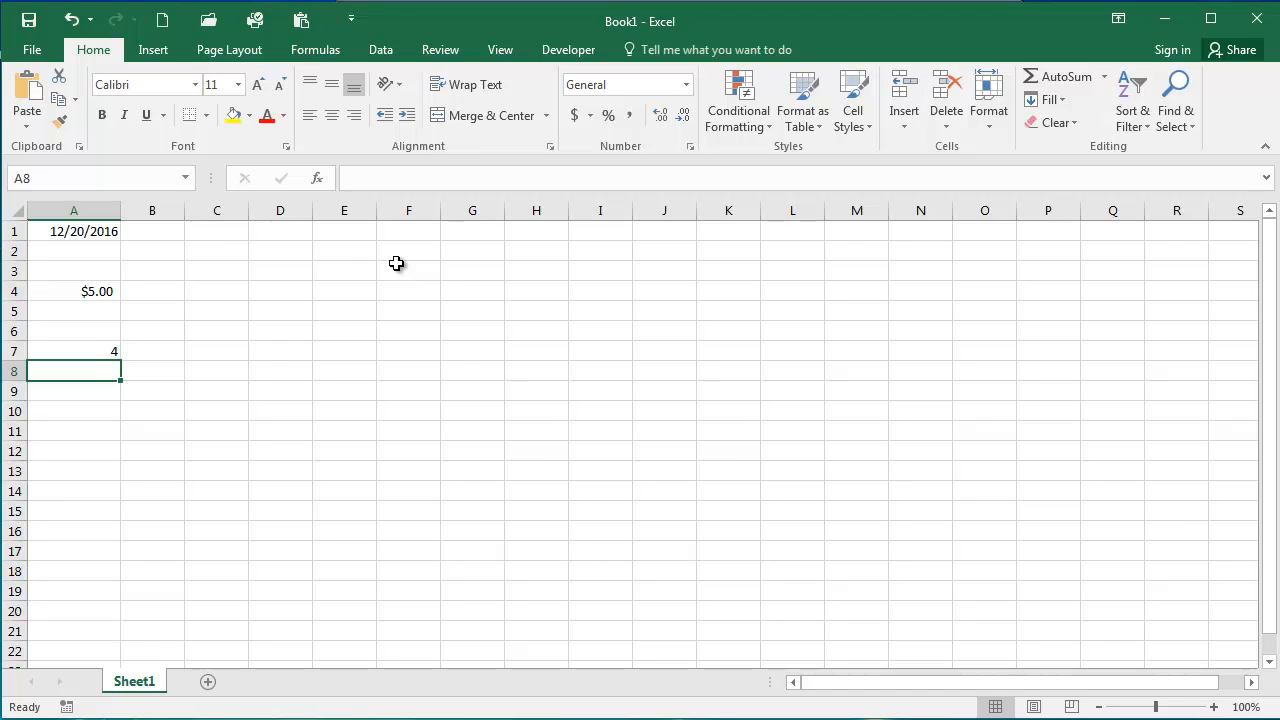
{"action": "left_click", "coordinate": [72, 450]}
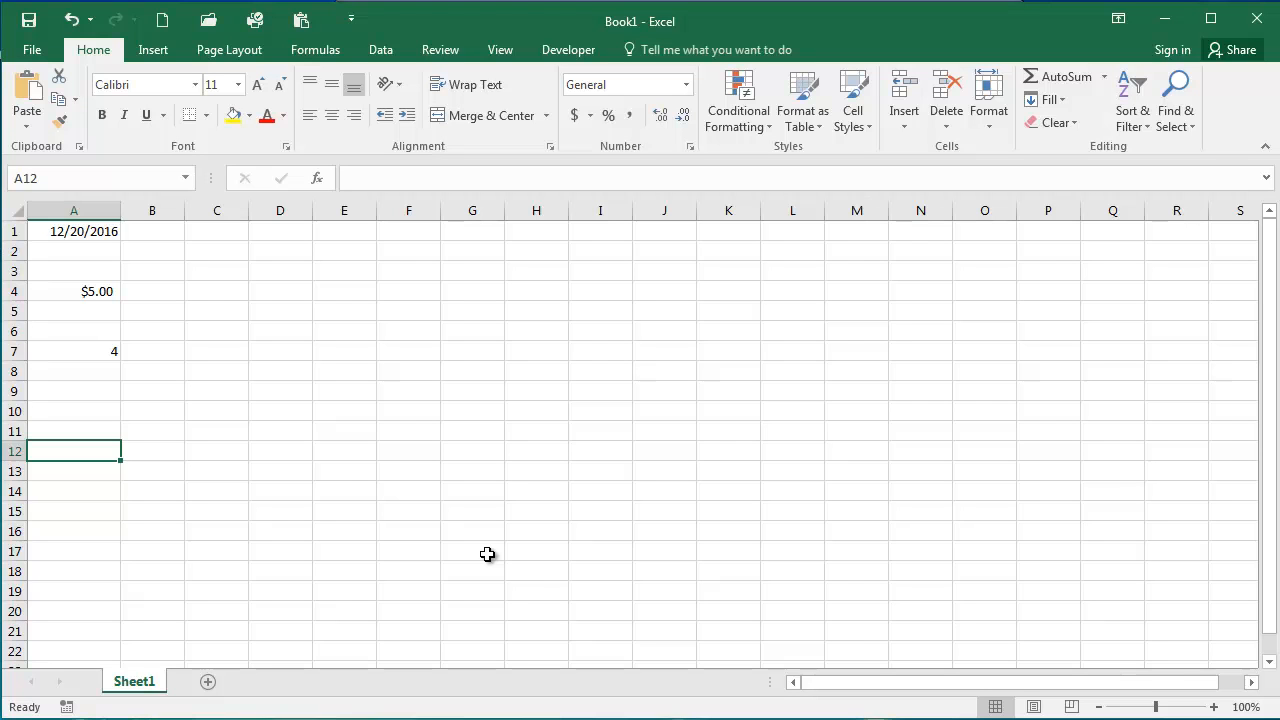
Enter 1 through 5 across A12:E12, tabbing between cells.
{"action": "type", "text": "1"}
{"action": "left_click", "coordinate": [280, 450]}
{"action": "type", "text": "4"}
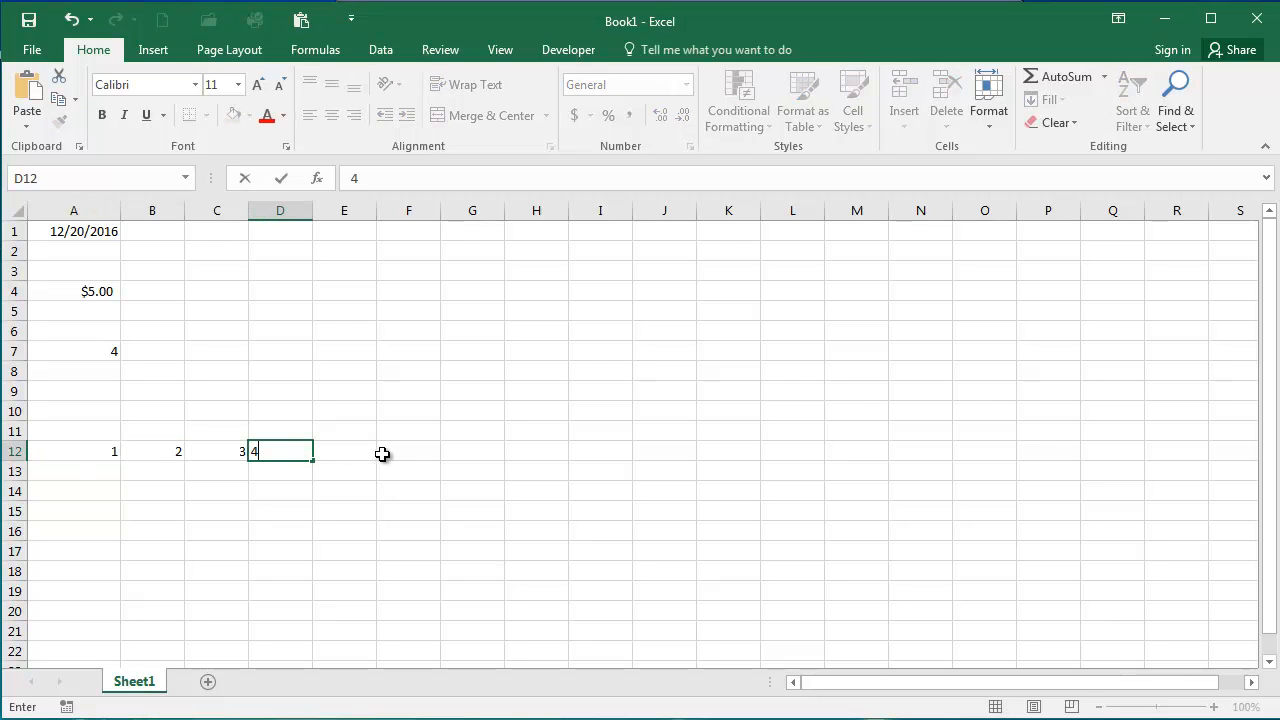
{"action": "type", "text": "5"}
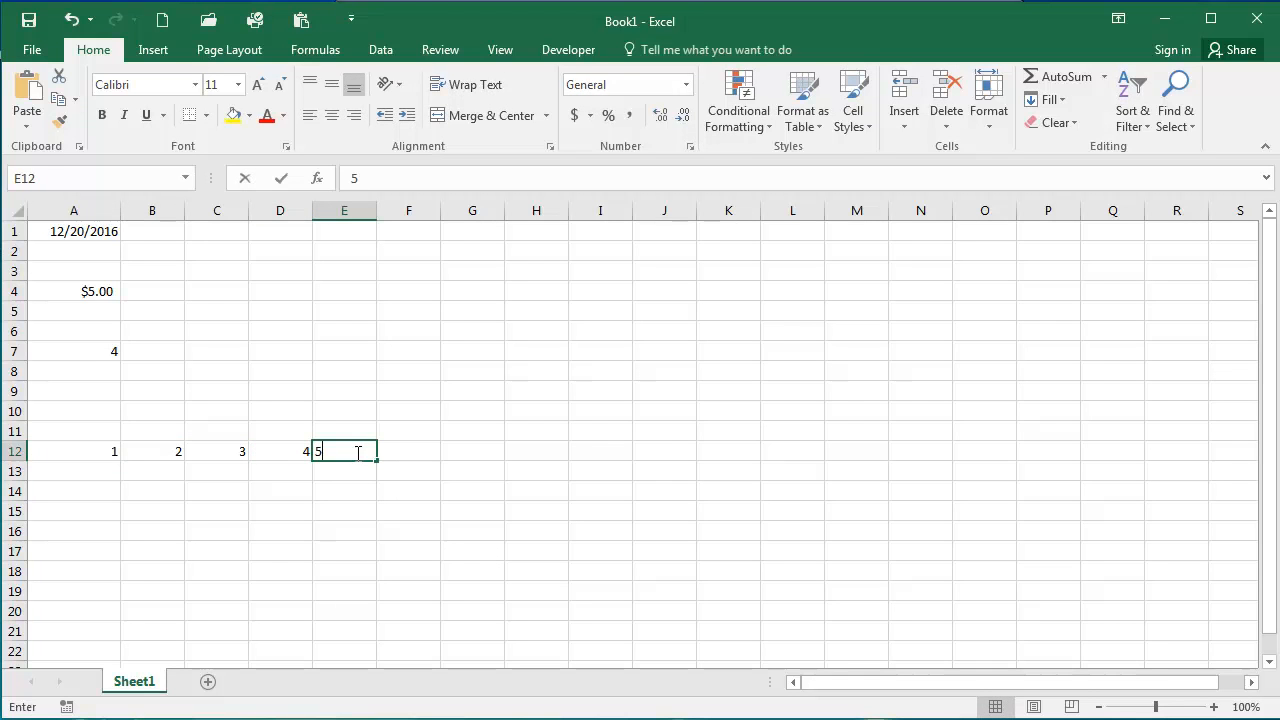
{"action": "key", "text": "enter"}
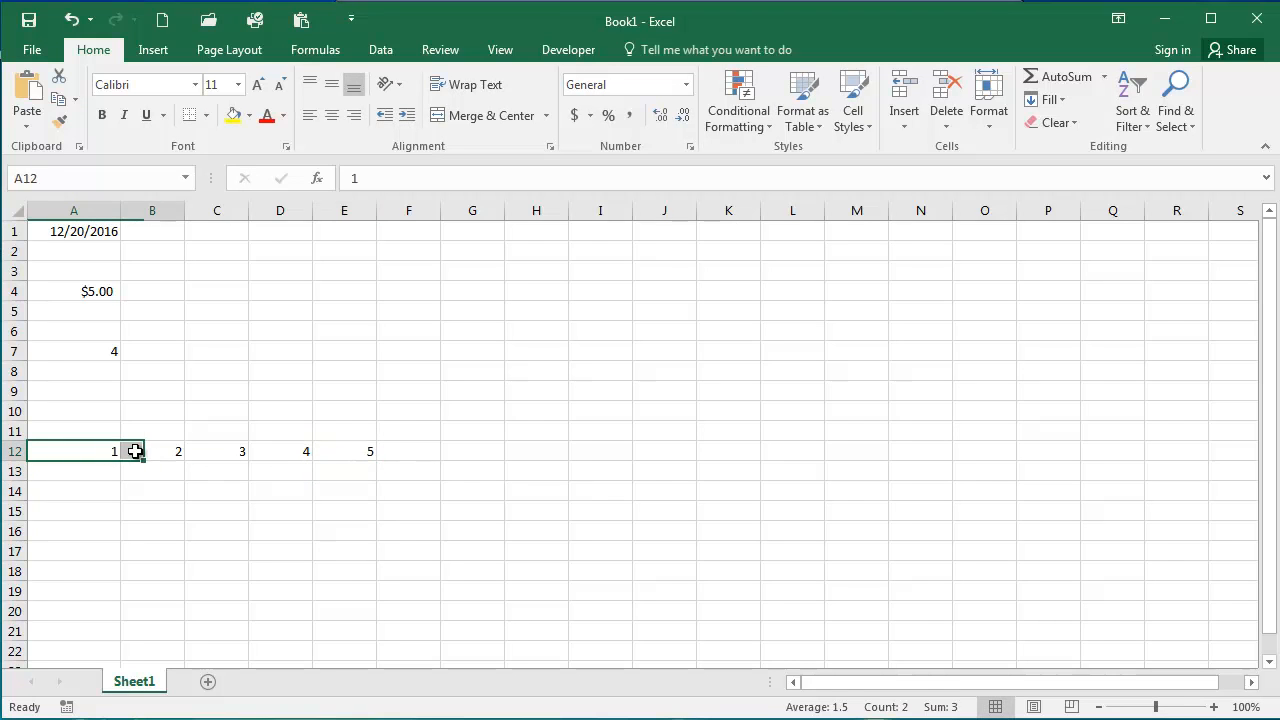
Drag the fill handle from A12:E12 right so the series reaches 11 in K12.
{"action": "left_click_drag", "start_coordinate": [114, 452], "coordinate": [370, 452]}
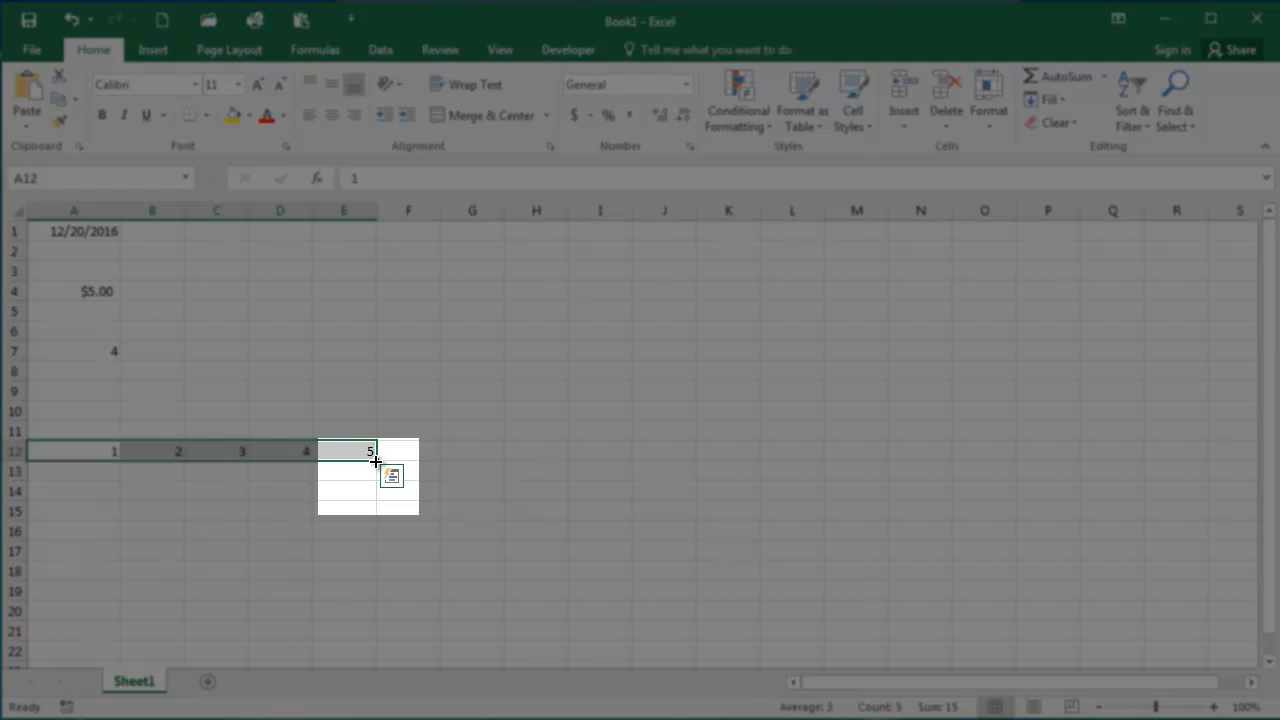
{"action": "left_click_drag", "start_coordinate": [376, 462], "coordinate": [416, 462]}
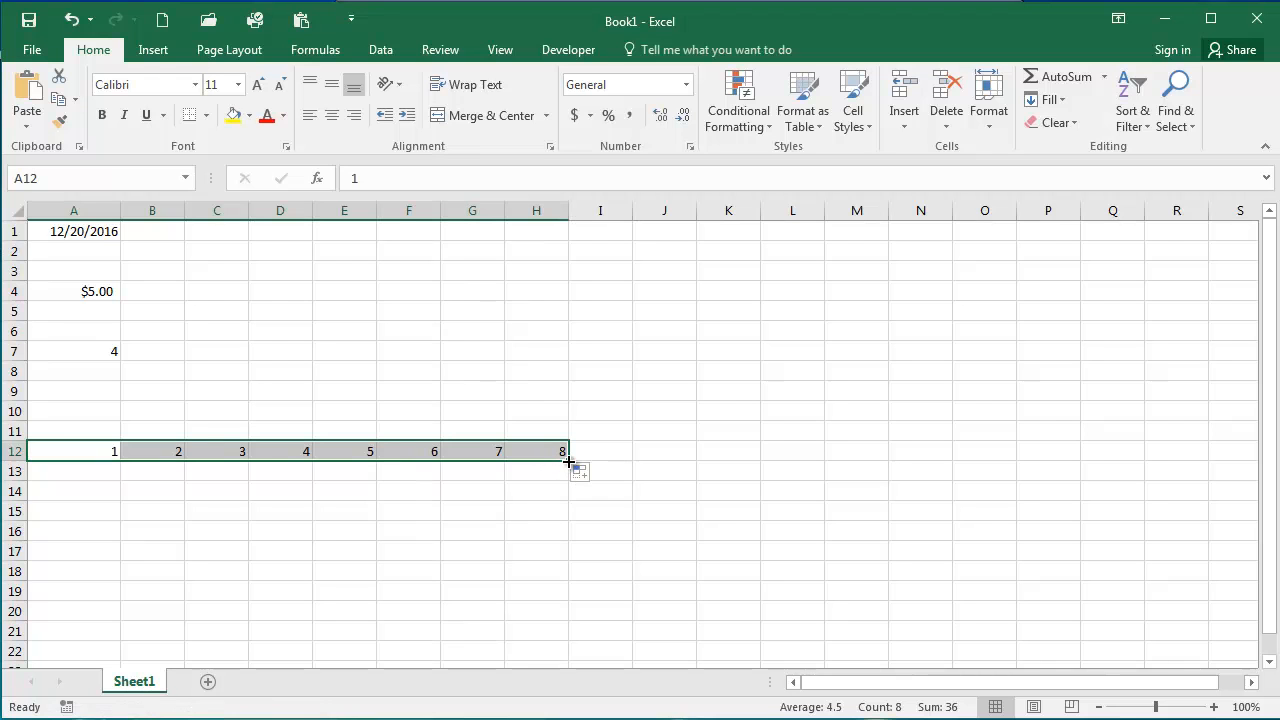
{"action": "left_click_drag", "start_coordinate": [564, 452], "coordinate": [600, 452]}
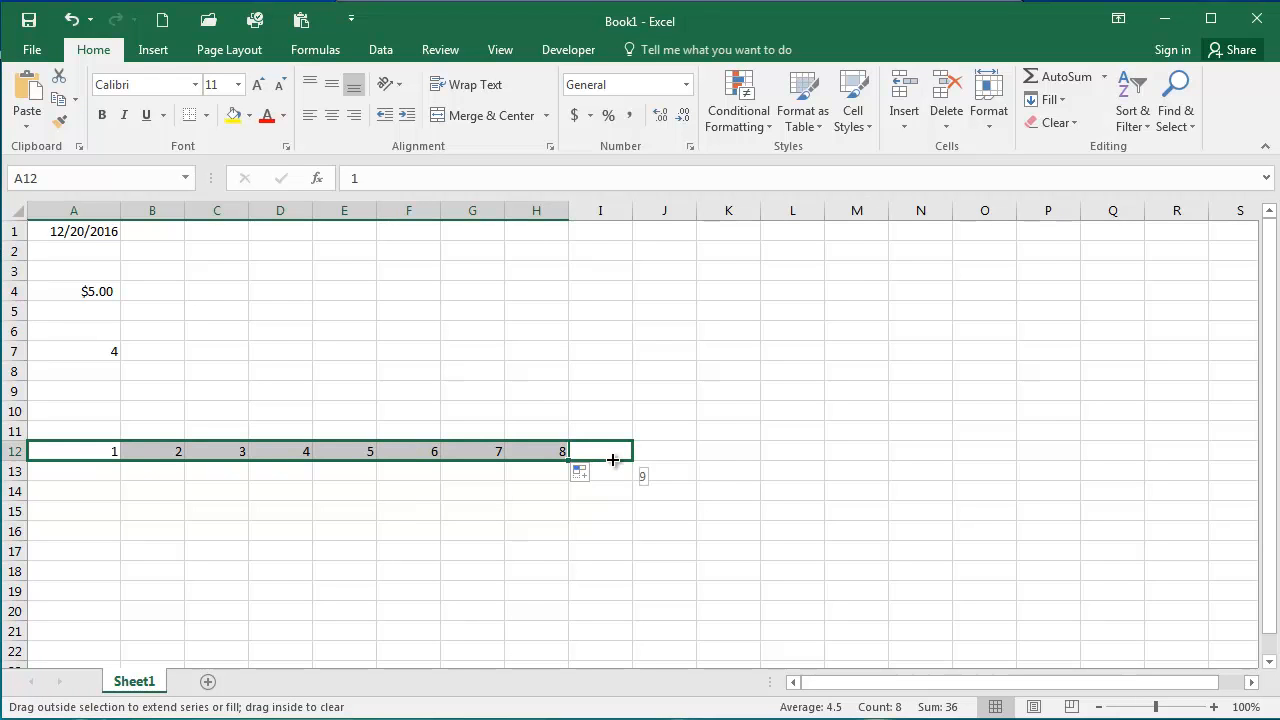
{"action": "left_click_drag", "start_coordinate": [616, 460], "coordinate": [760, 460]}
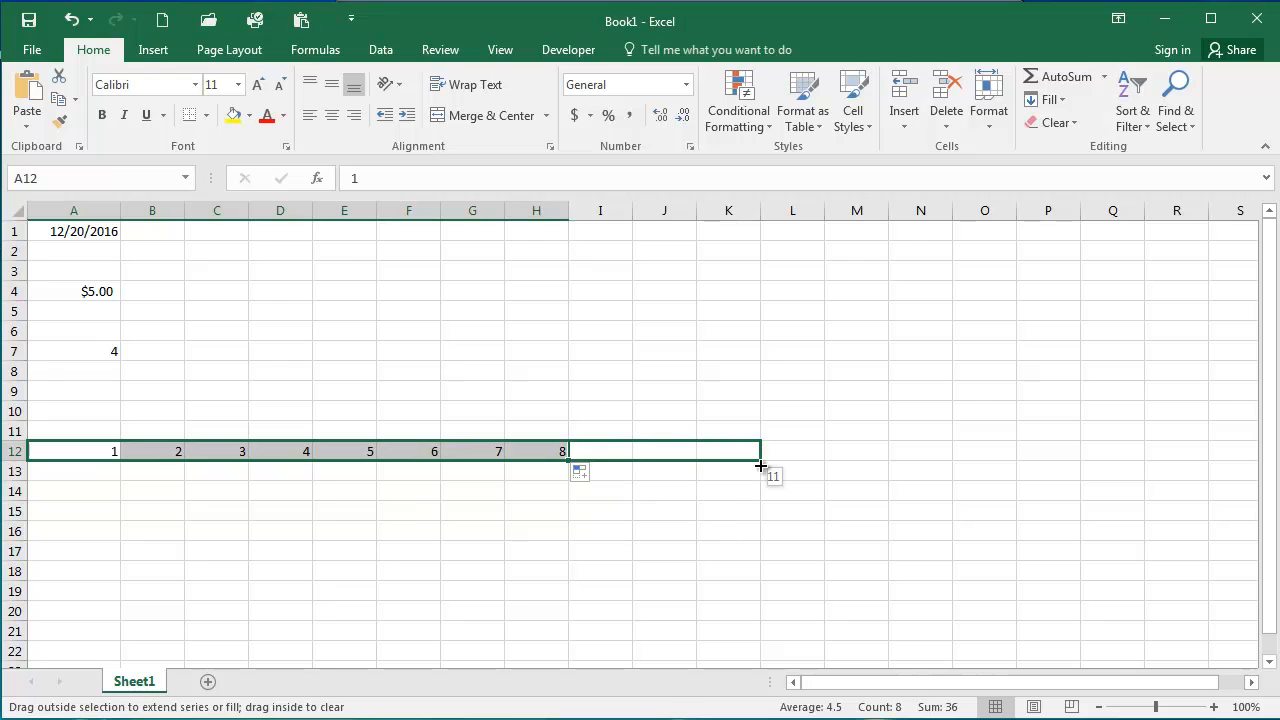
{"action": "left_click_drag", "start_coordinate": [760, 452], "coordinate": [758, 452]}
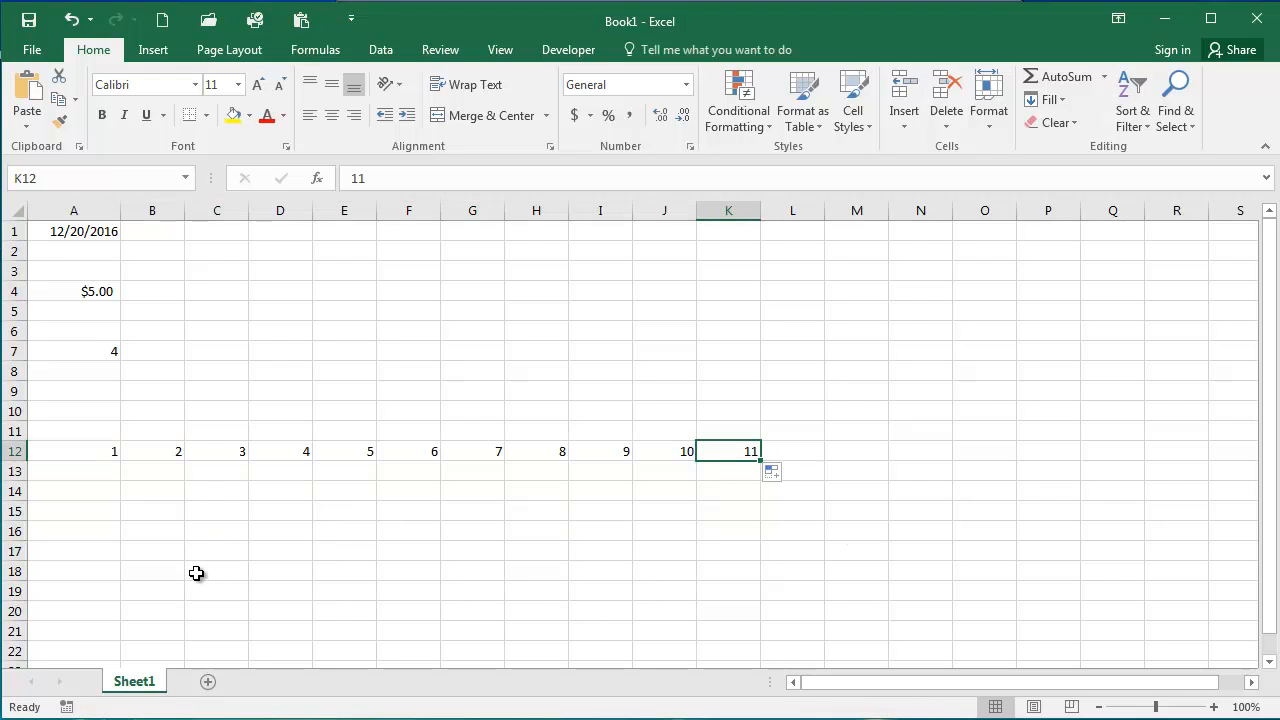
Enter 1/1/16 in A15 and fill it down to 1/6/2016 in A20.
{"action": "left_click", "coordinate": [74, 512]}
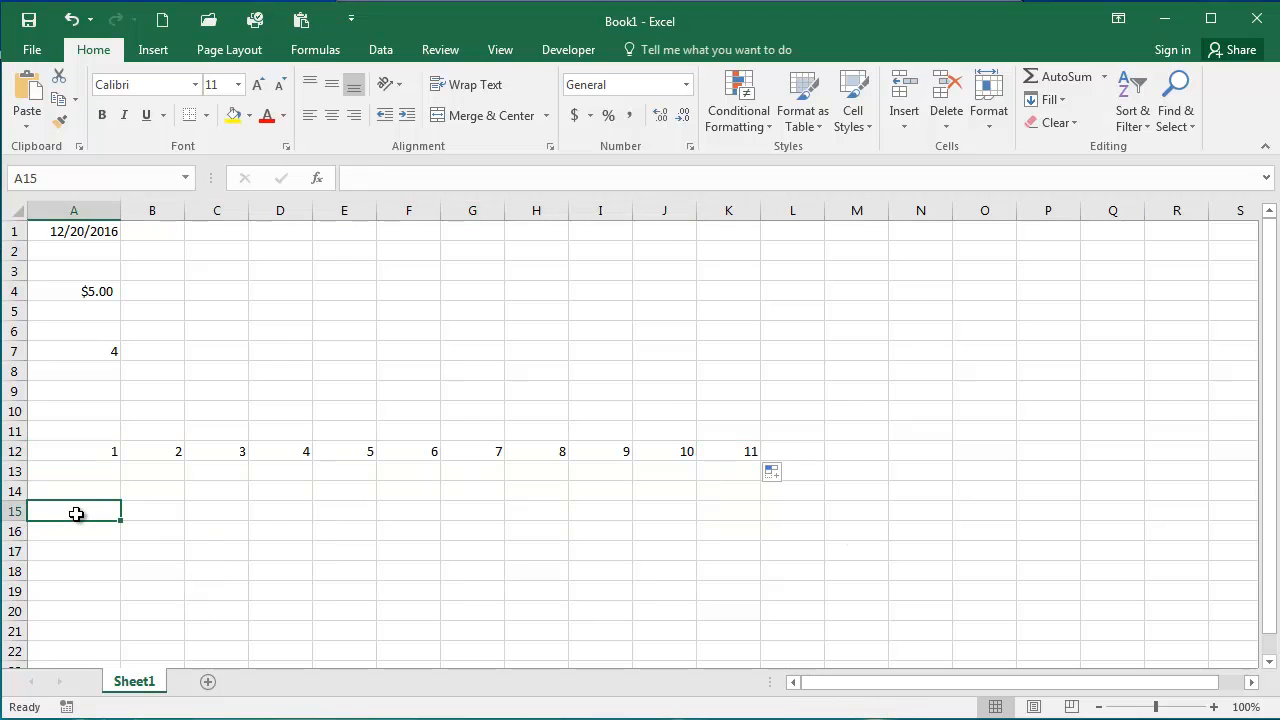
{"action": "type", "text": "1/1/16"}
{"action": "left_click", "coordinate": [74, 530]}
{"action": "type", "text": "1/2/2016"}
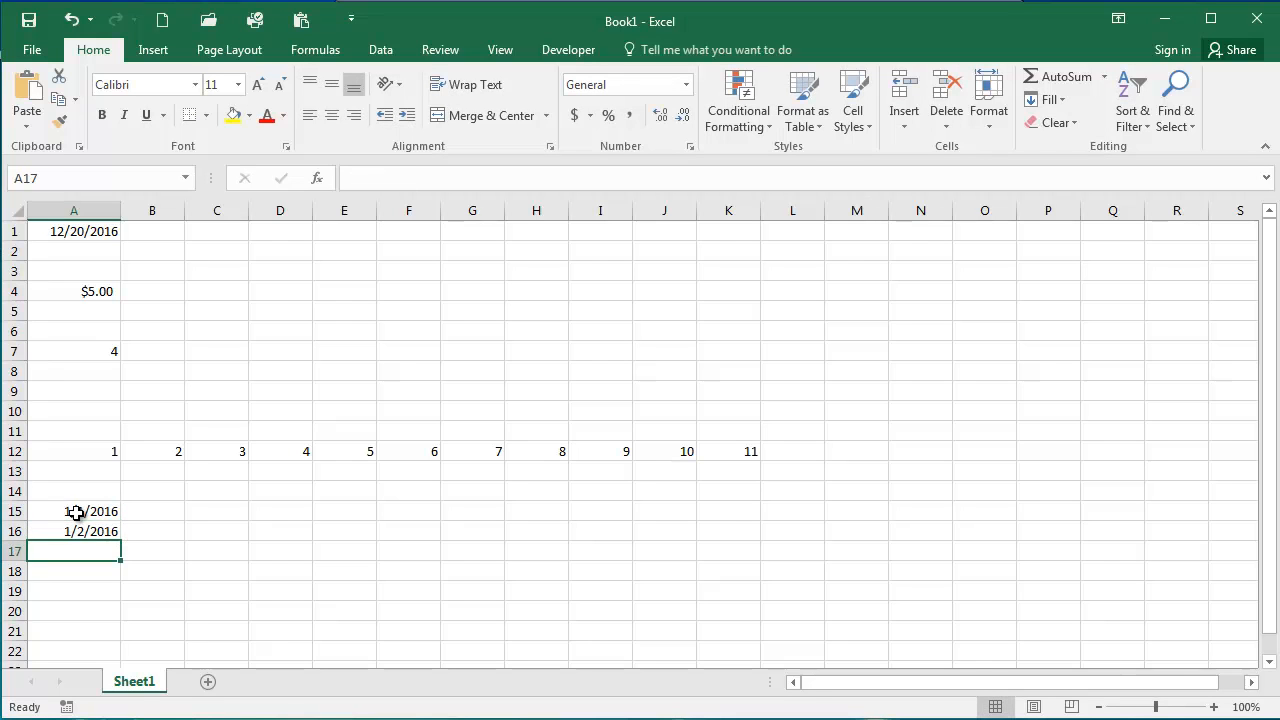
{"action": "left_click", "coordinate": [72, 512]}
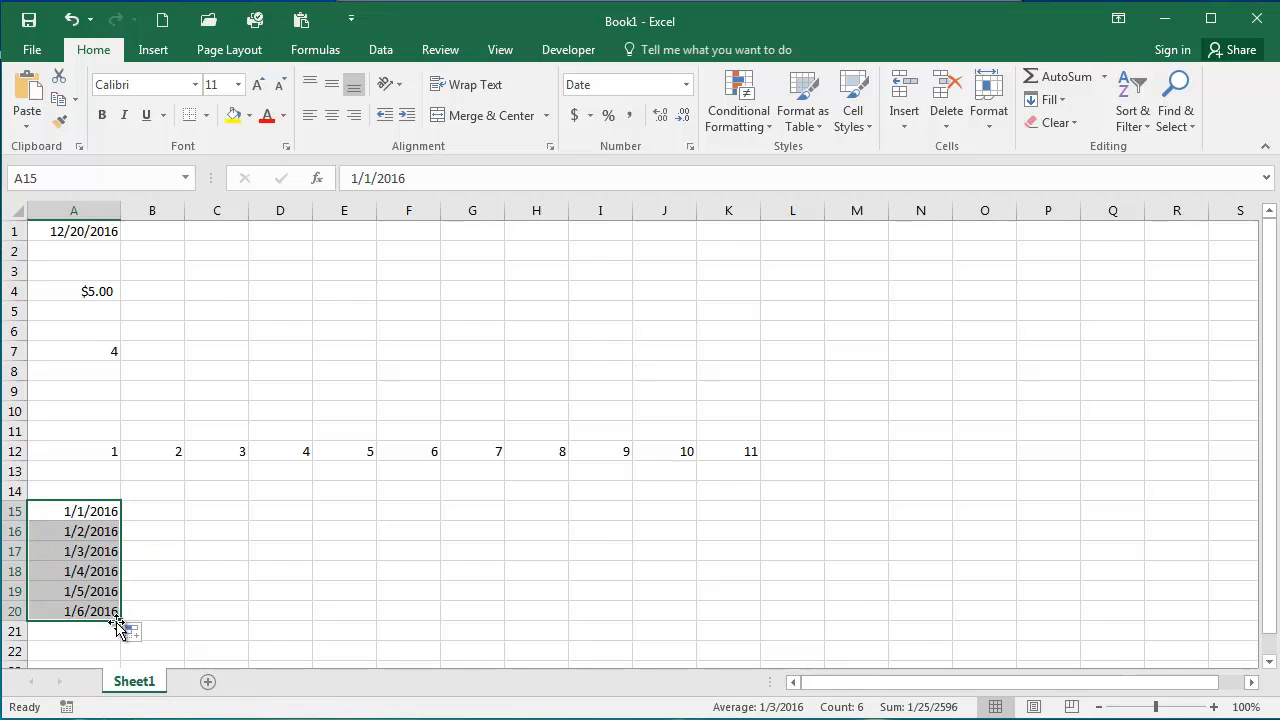
{"action": "mouse_move", "coordinate": [300, 590]}
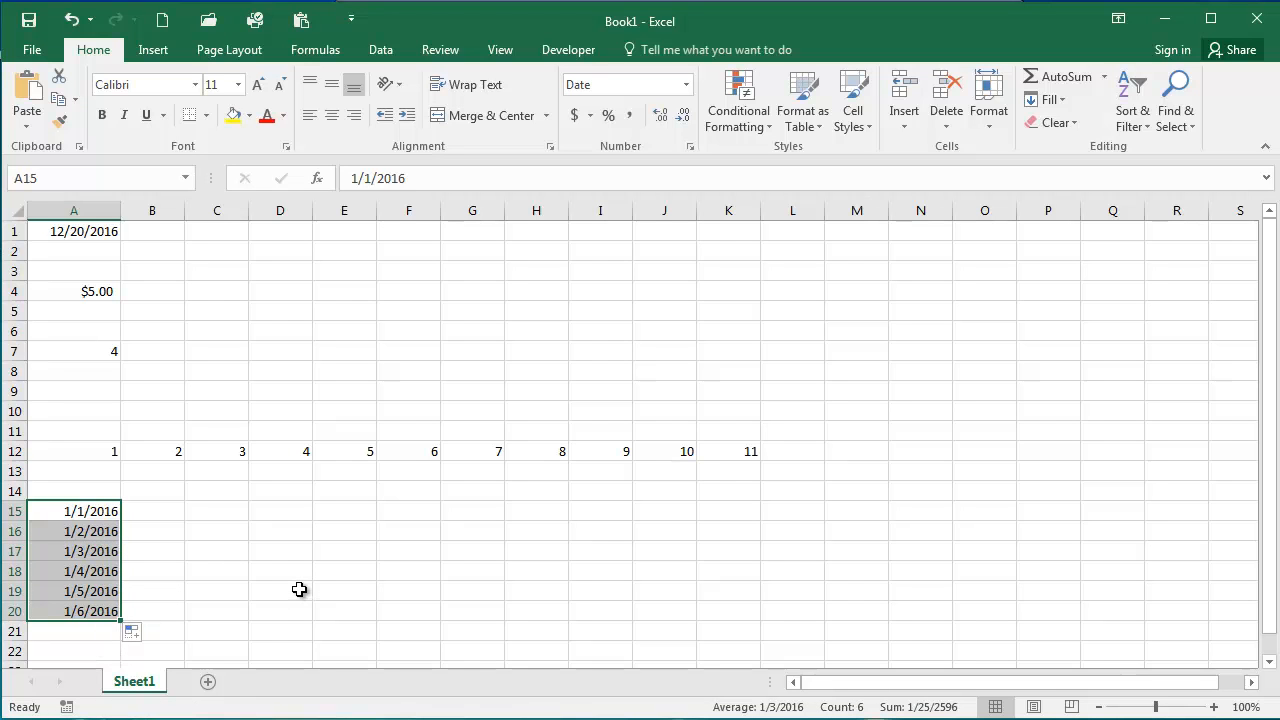
{"action": "mouse_move", "coordinate": [1080, 442]}
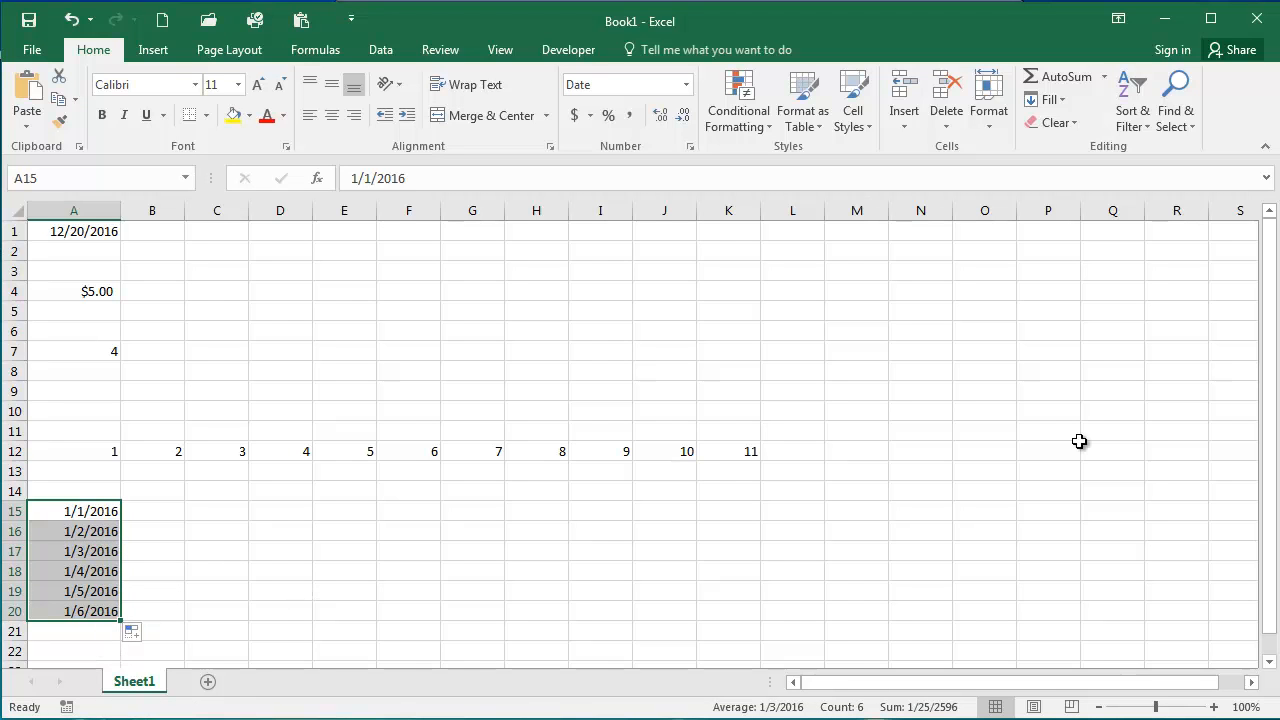